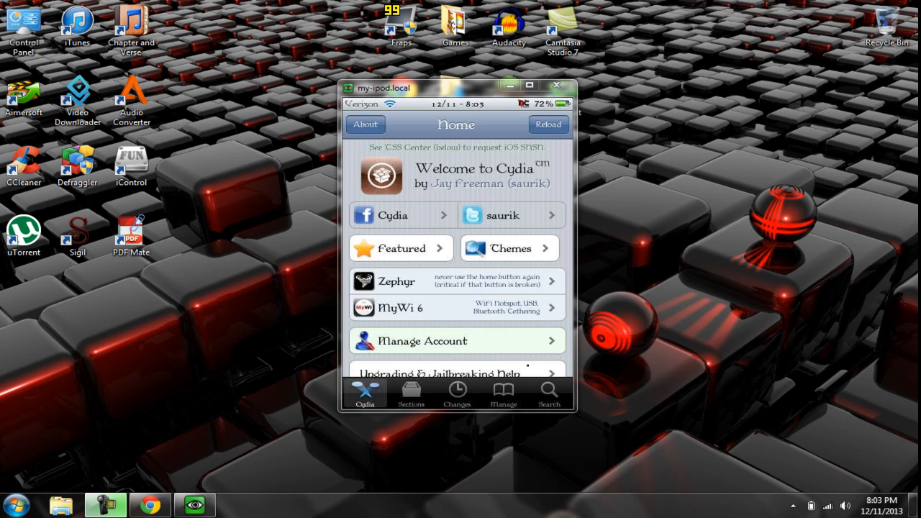
# Show Cydia's list of repository sources, including BigBoss, Telesphoreo and ModMyi
pyautogui.click(502, 394)
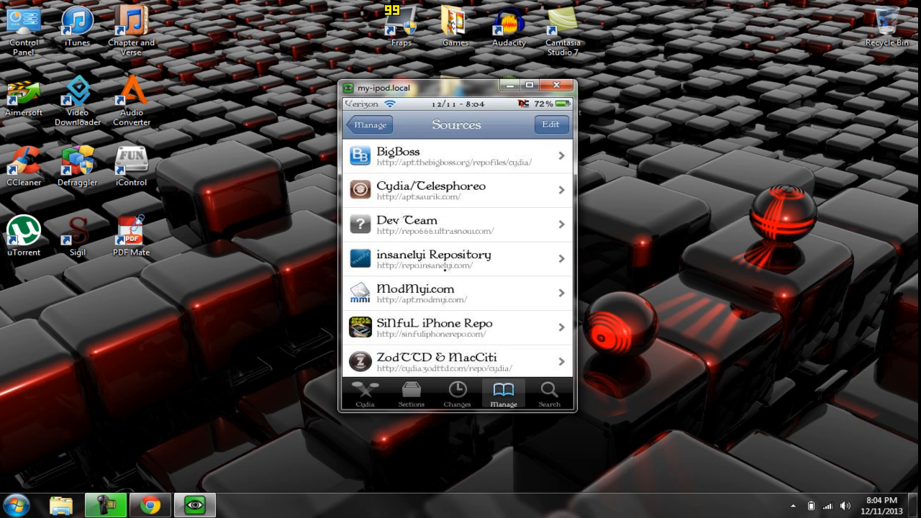
# Search Cydia for 'Auto app killer' and open the Auto App Killer result
pyautogui.click(548, 394)
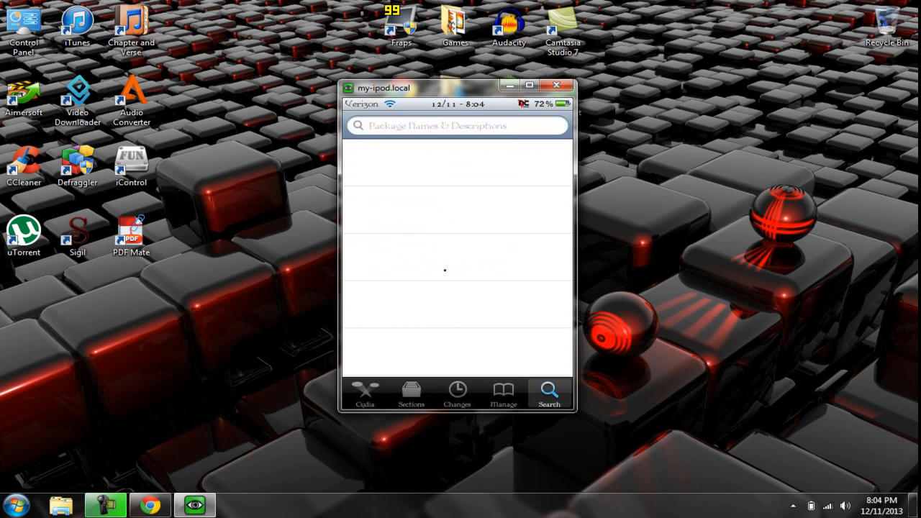
pyautogui.click(457, 125)
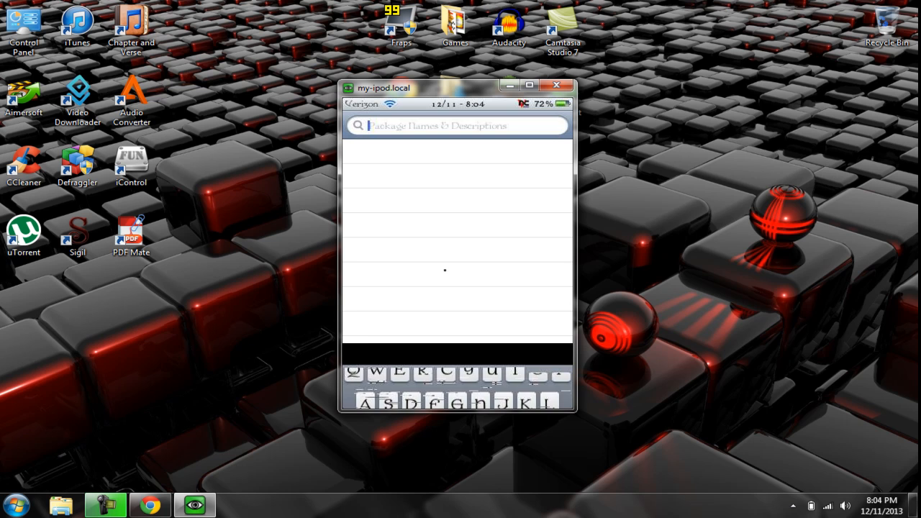
pyautogui.write('Auto a')
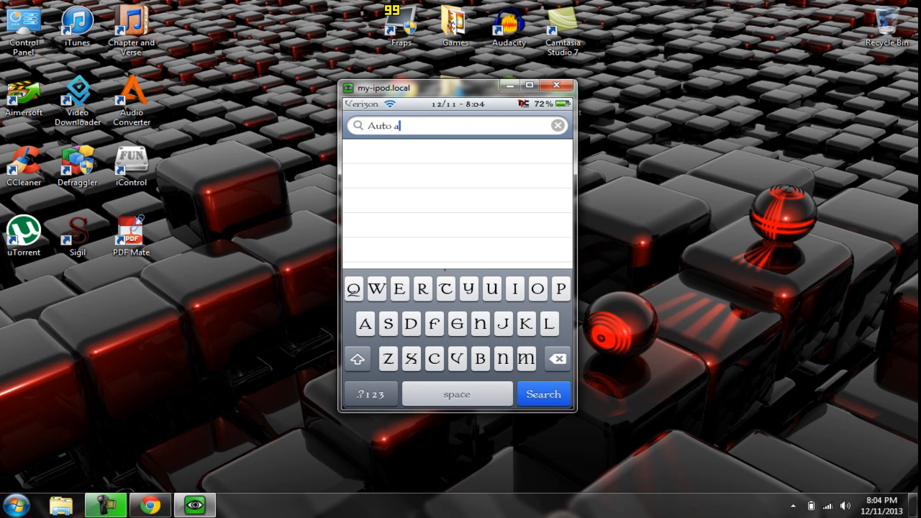
pyautogui.write('pp killer')
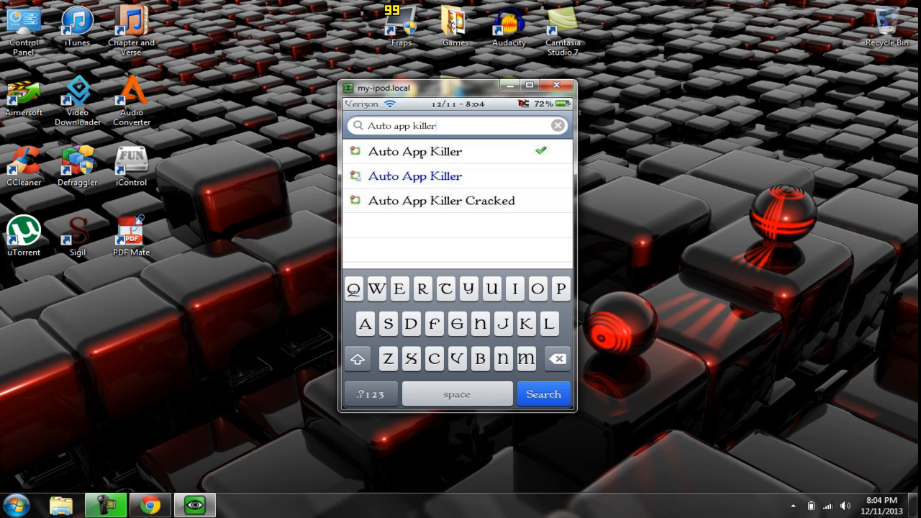
pyautogui.click(543, 393)
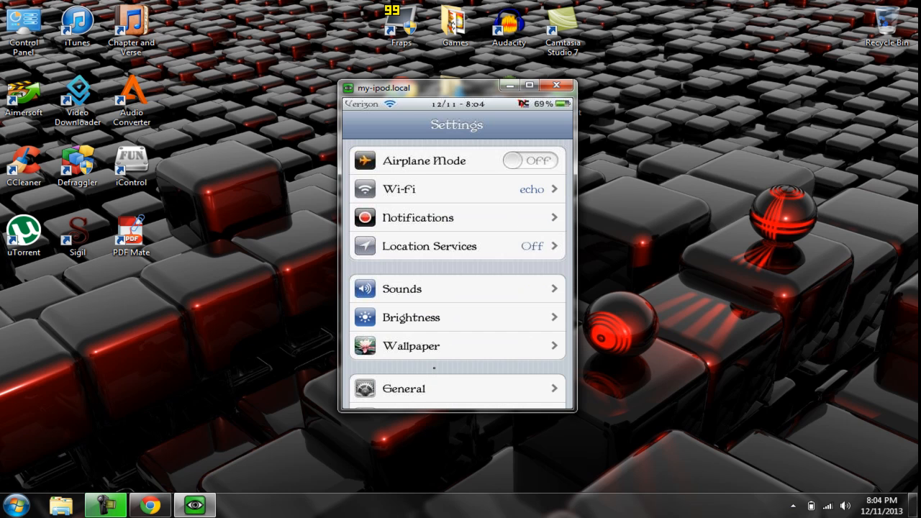
# Scroll down the Settings list and open the Auto App Killer preferences page
pyautogui.scroll(-3)
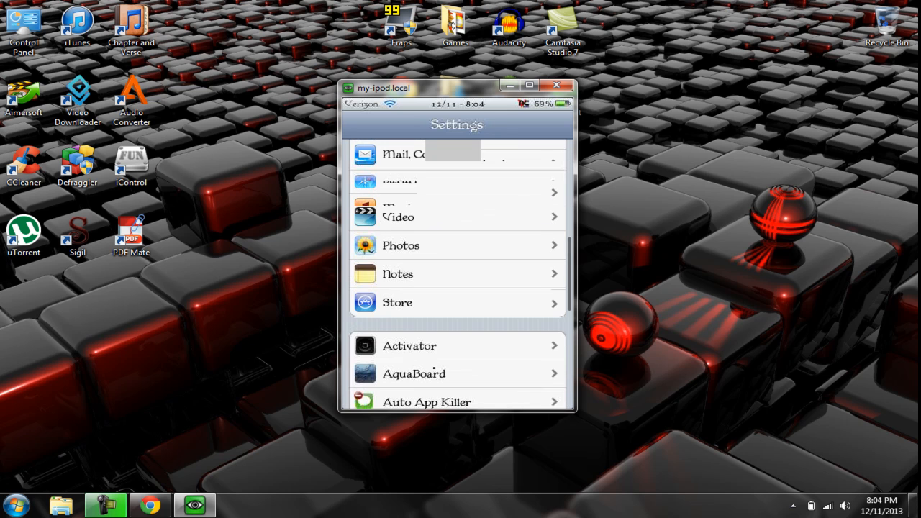
pyautogui.scroll(-3)
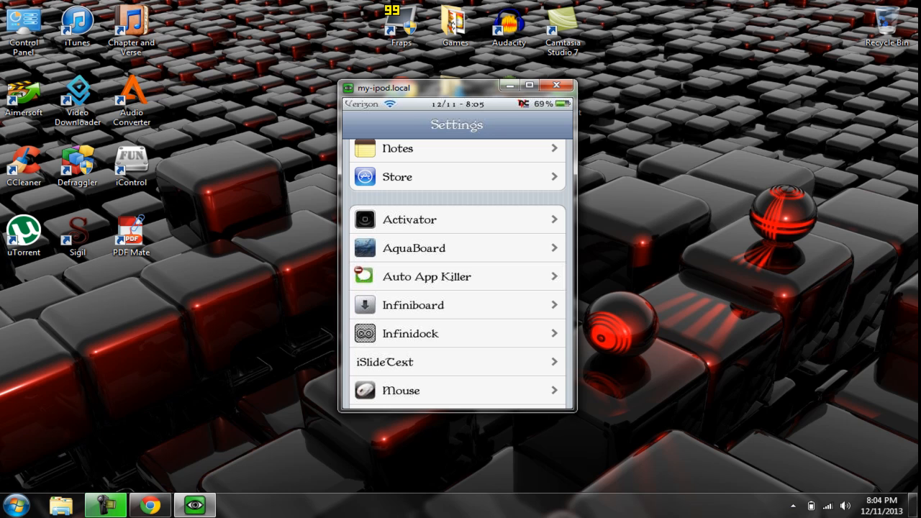
pyautogui.click(457, 276)
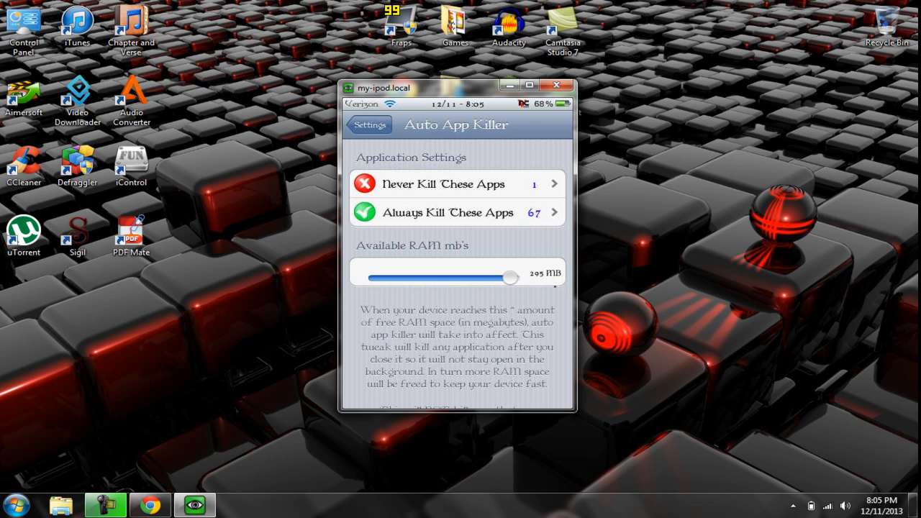
# Drag the Available RAM slider down to 50 MB, then up to 300 MB
pyautogui.moveTo(509, 278); pyautogui.dragTo(443, 277)
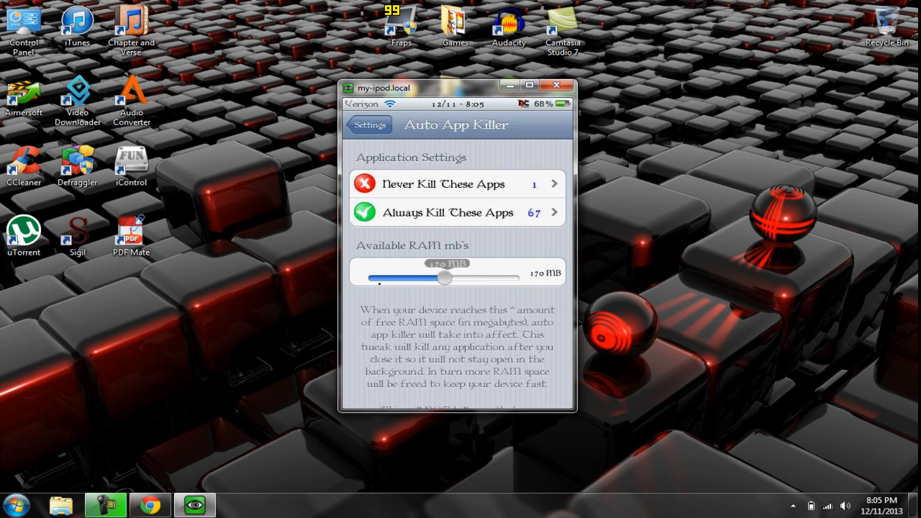
pyautogui.moveTo(444, 277); pyautogui.dragTo(384, 279)
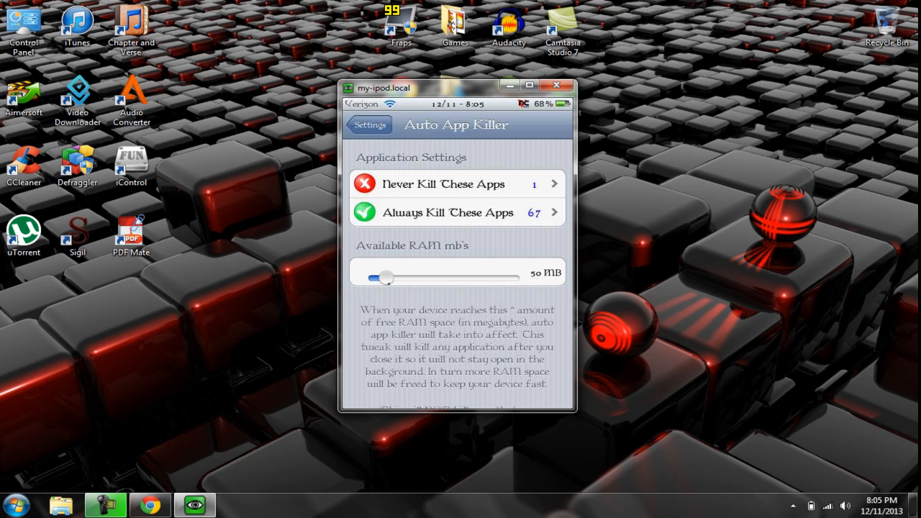
pyautogui.moveTo(384, 278); pyautogui.dragTo(512, 277)
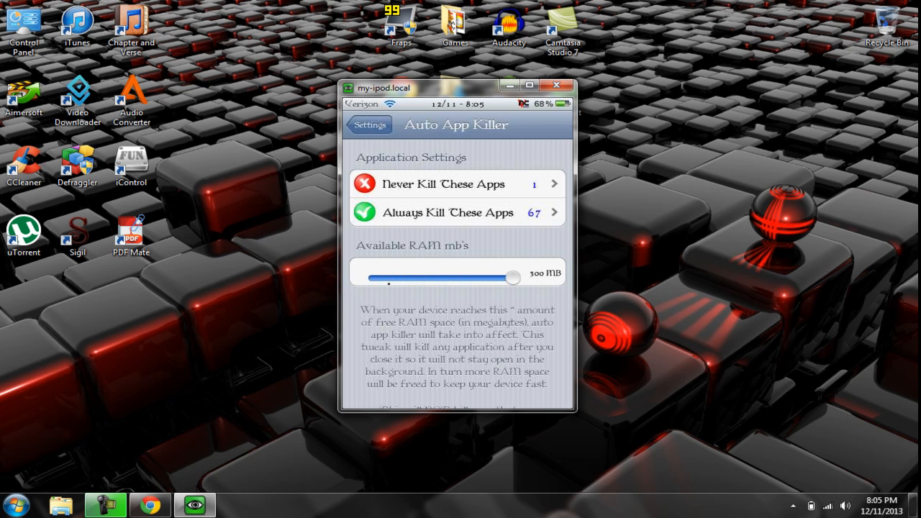